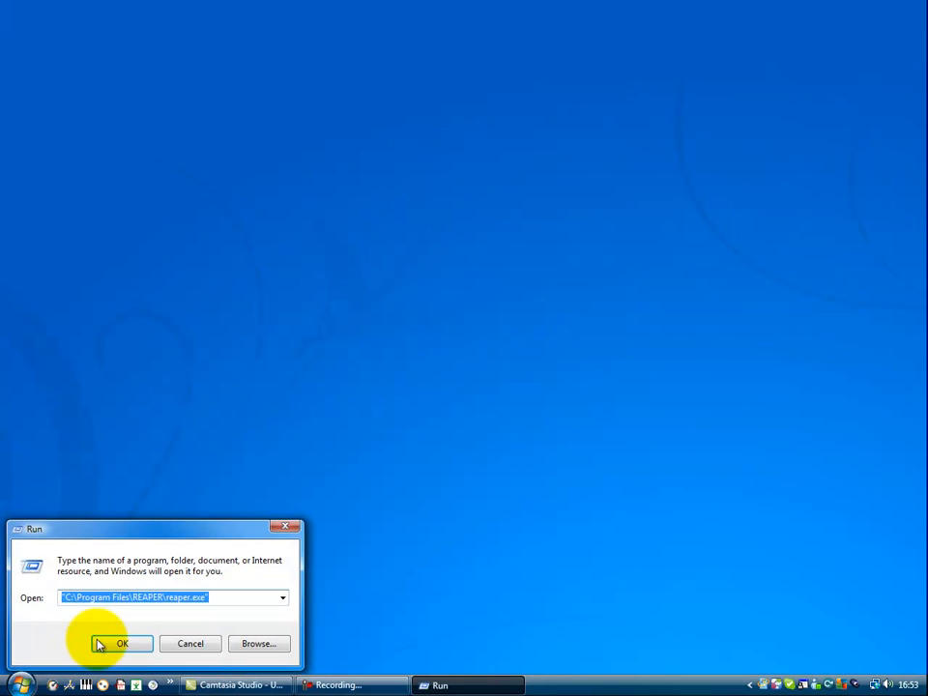
Launch REAPER and accept the Focusrite USB ASIO Control Panel settings
{"action": "left_click", "coordinate": [122, 643]}
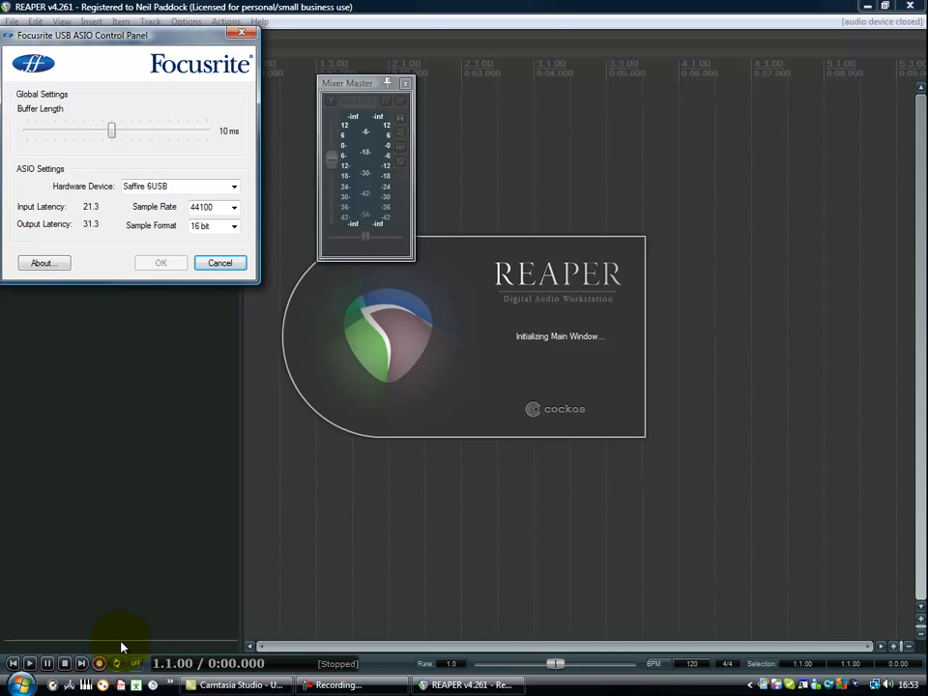
{"action": "mouse_move", "coordinate": [126, 93]}
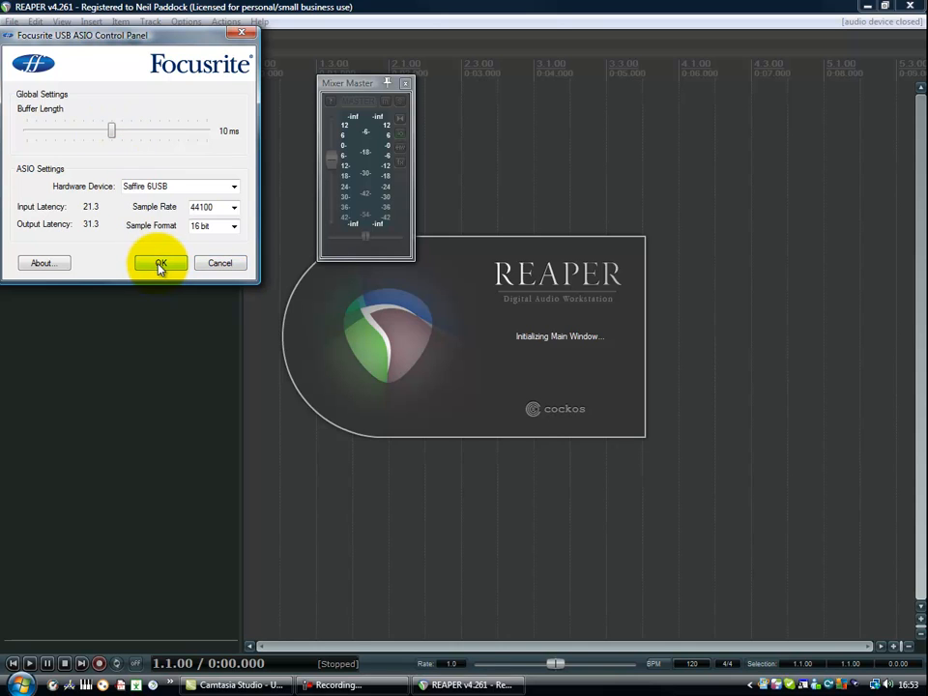
{"action": "left_click", "coordinate": [161, 263]}
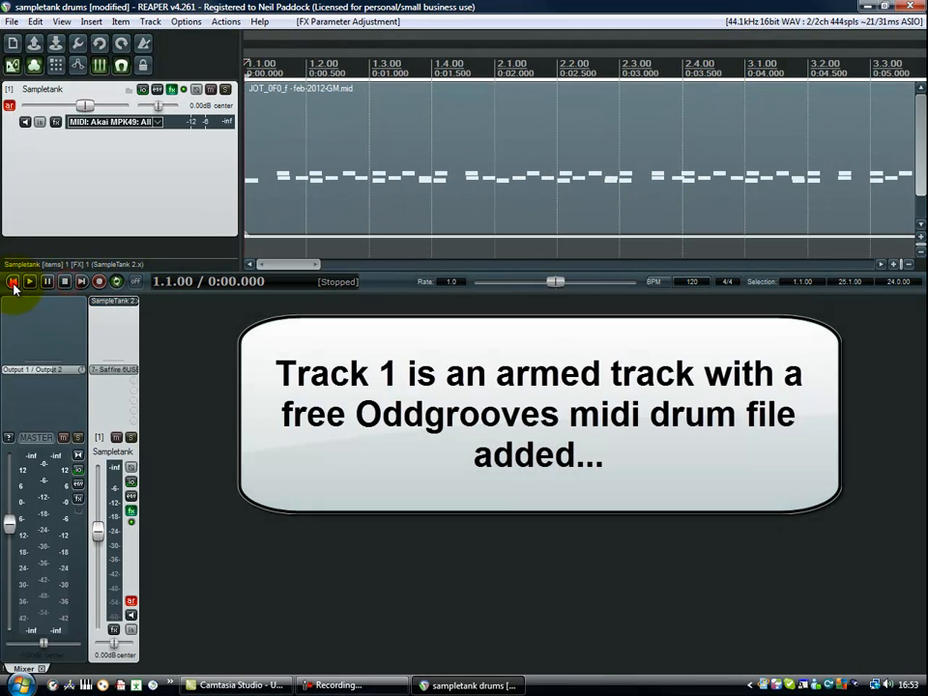
{"action": "left_click", "coordinate": [27, 282]}
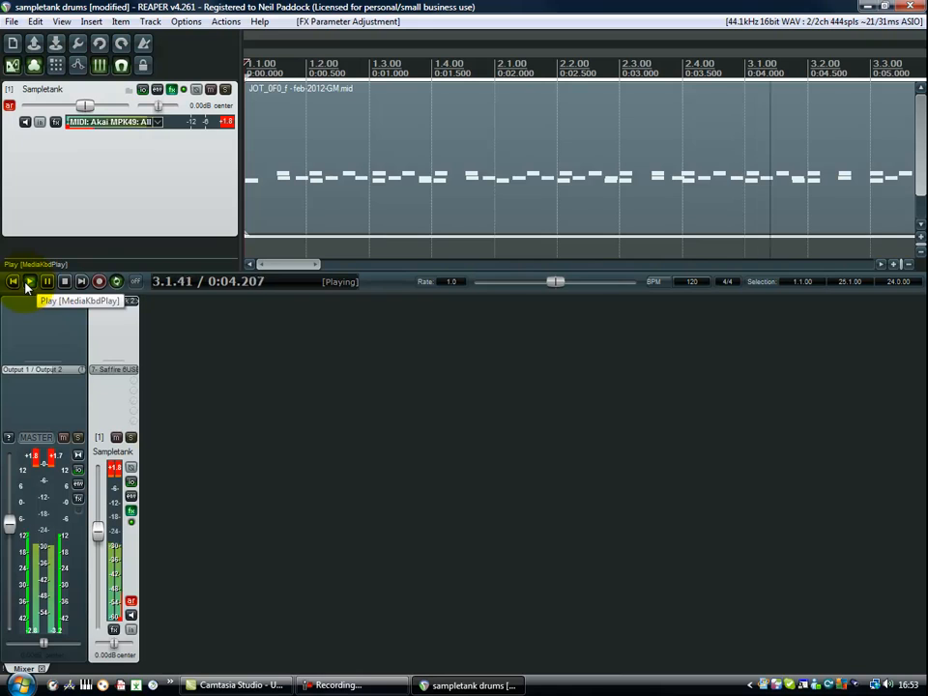
{"action": "left_click", "coordinate": [64, 282]}
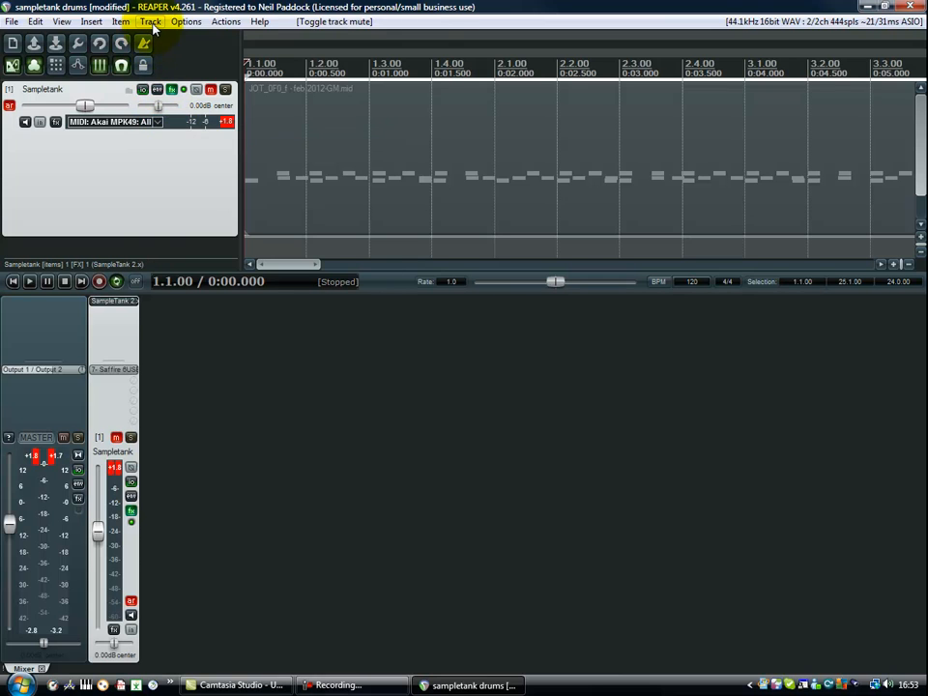
Insert a new empty track into the project beside the Sampletank track
{"action": "left_click", "coordinate": [151, 21]}
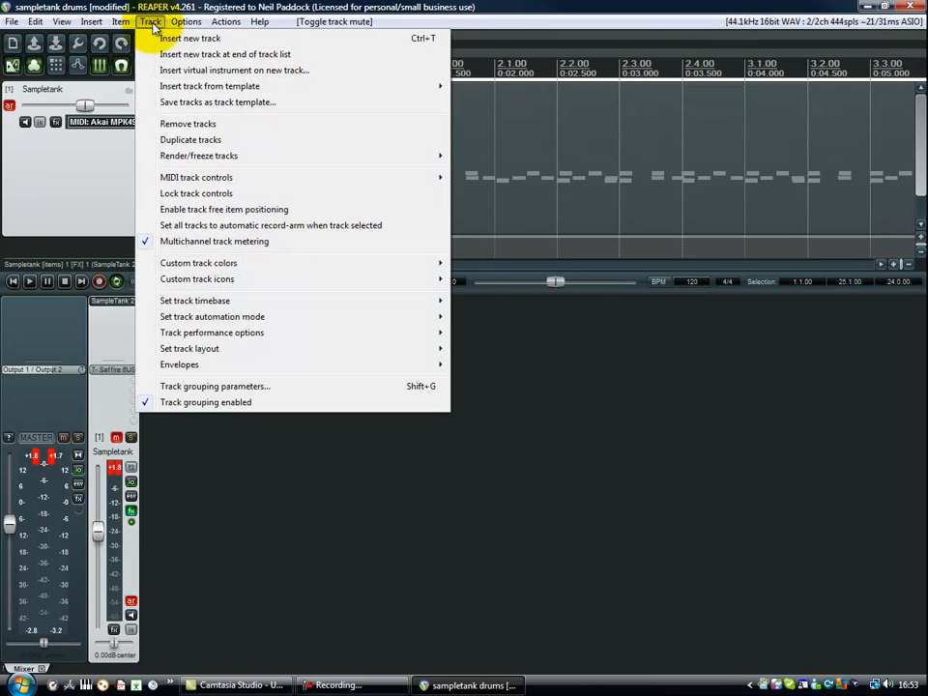
{"action": "left_click", "coordinate": [189, 39]}
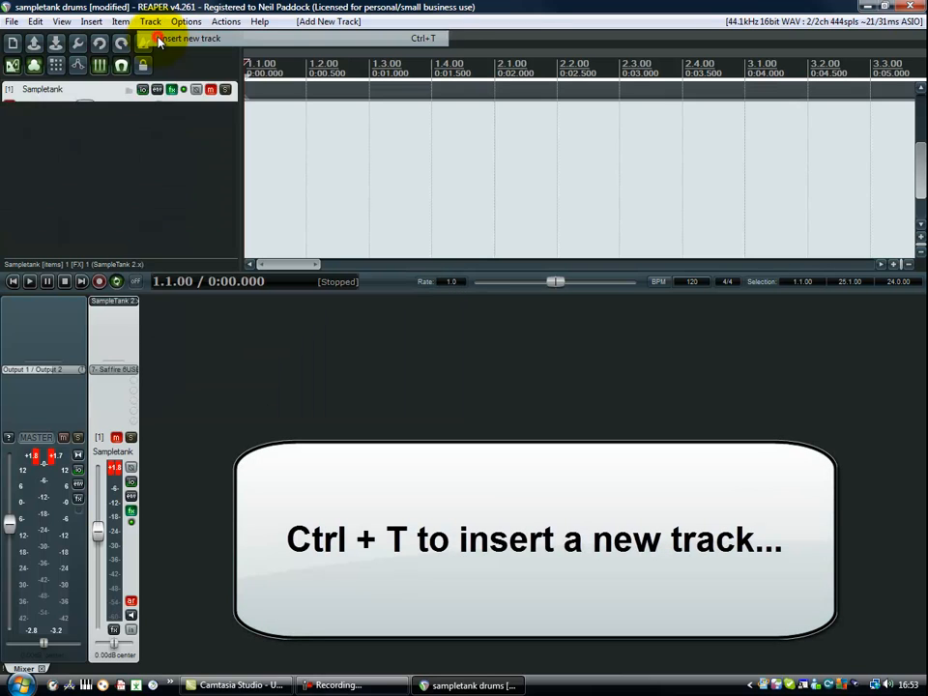
{"action": "key", "text": "ctrl+t"}
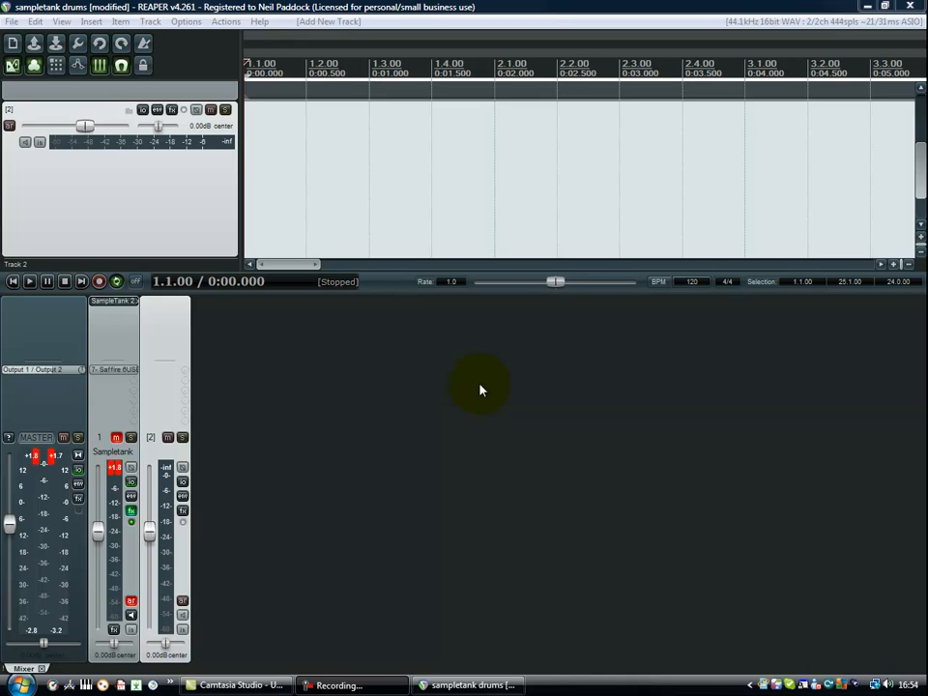
{"action": "mouse_move", "coordinate": [391, 302]}
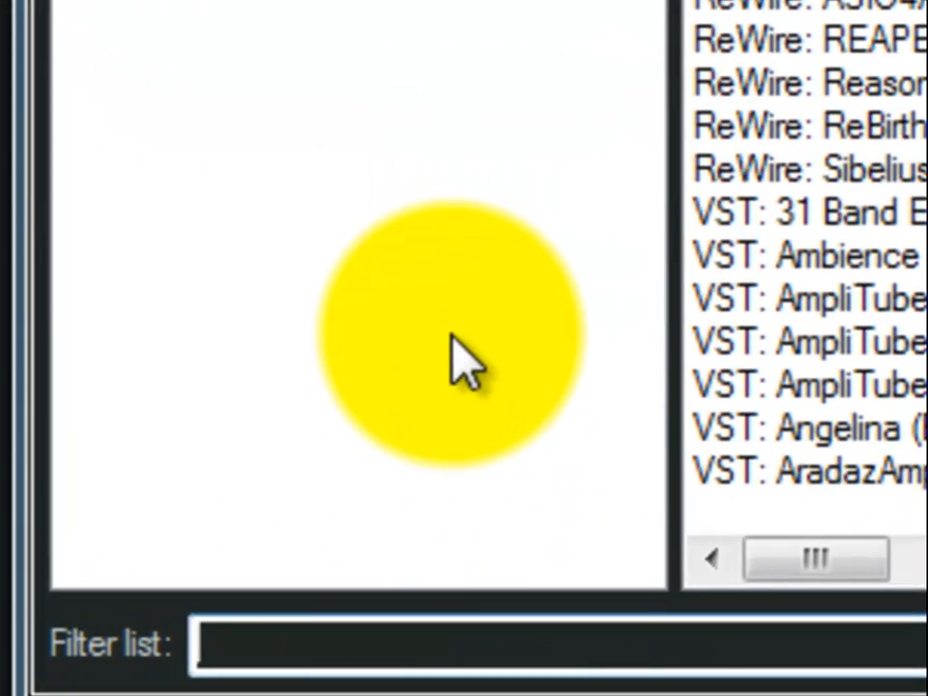
Filter the FX browser for 'SAMPL' and load VSTi: SampleTank 2.x (IK Multimedia) on Track 2
{"action": "type", "text": "SAMPL"}
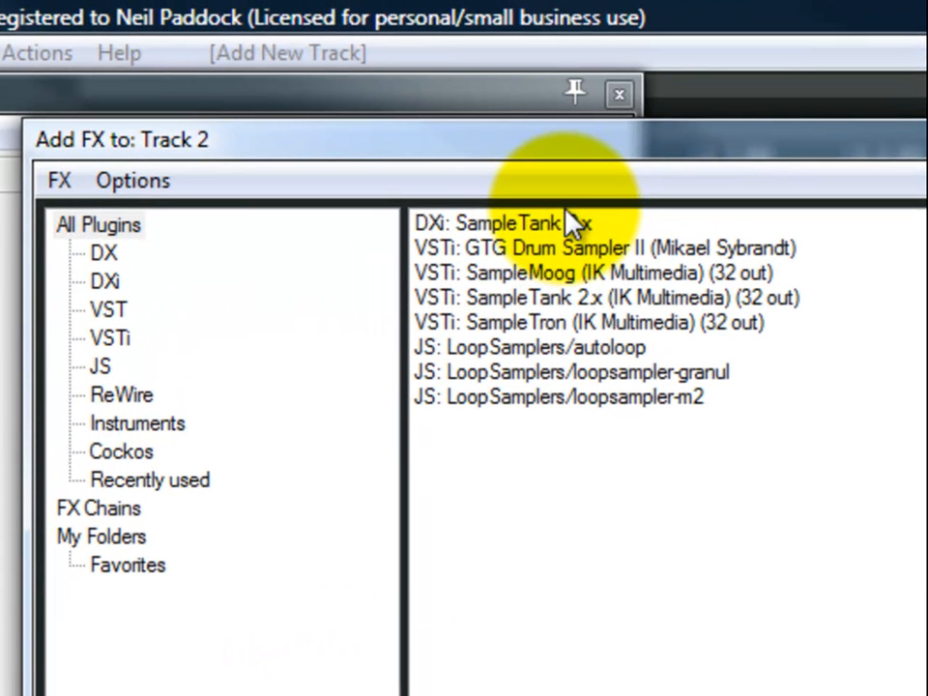
{"action": "left_click", "coordinate": [607, 298]}
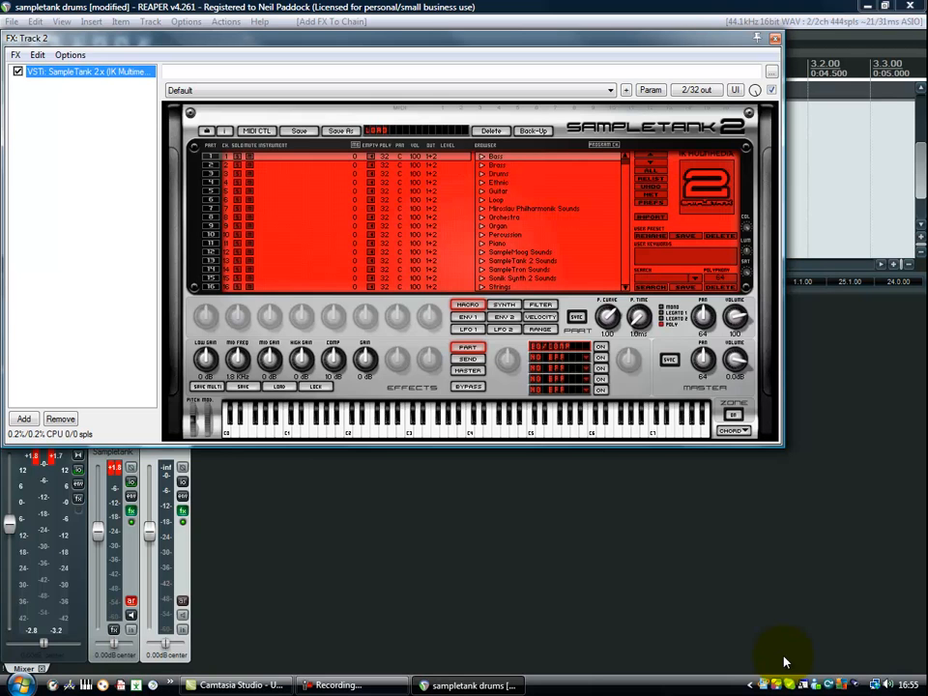
{"action": "mouse_move", "coordinate": [758, 650]}
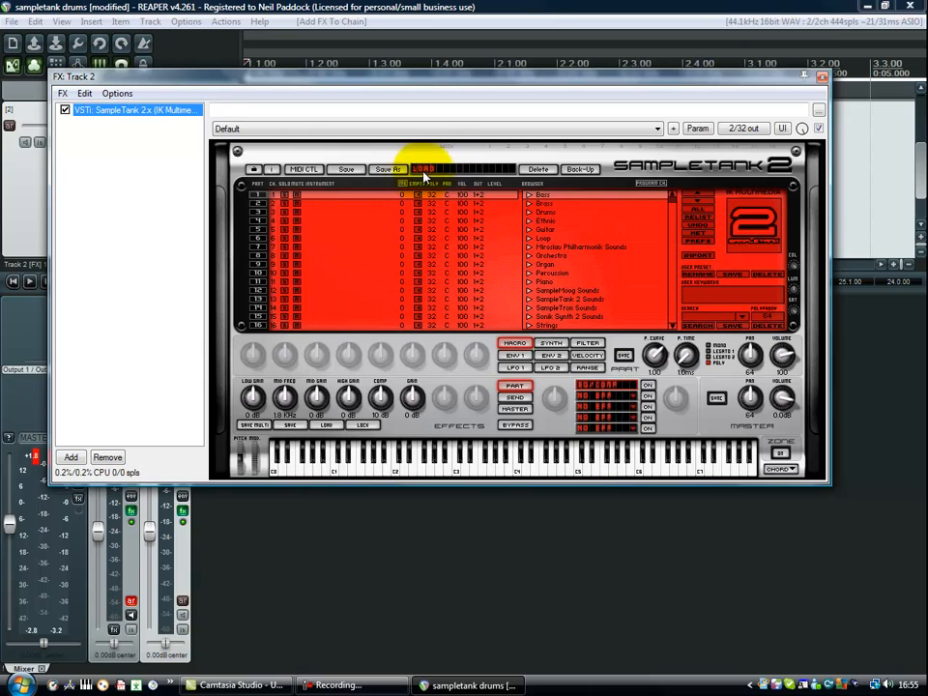
{"action": "left_click", "coordinate": [422, 171]}
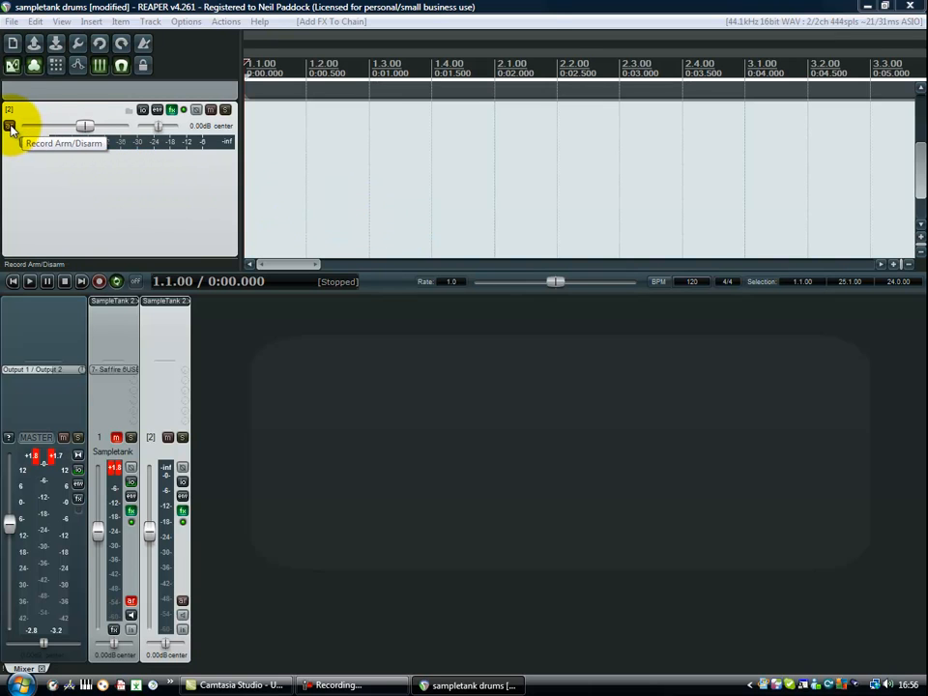
Record-arm Track 2 and switch on its input monitoring
{"action": "left_click", "coordinate": [11, 128]}
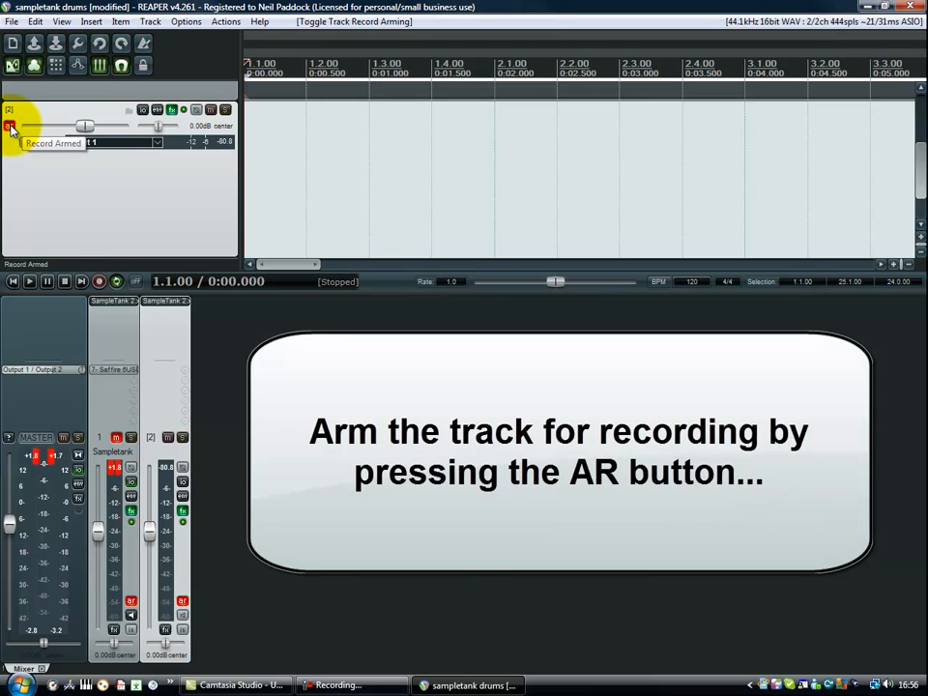
{"action": "left_click", "coordinate": [8, 126]}
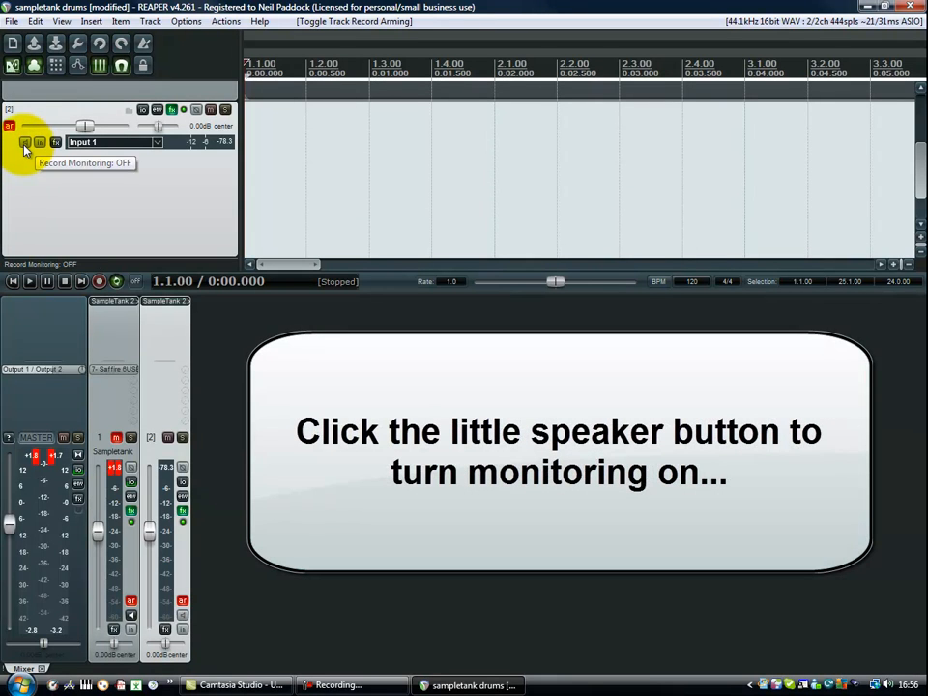
{"action": "left_click", "coordinate": [25, 143]}
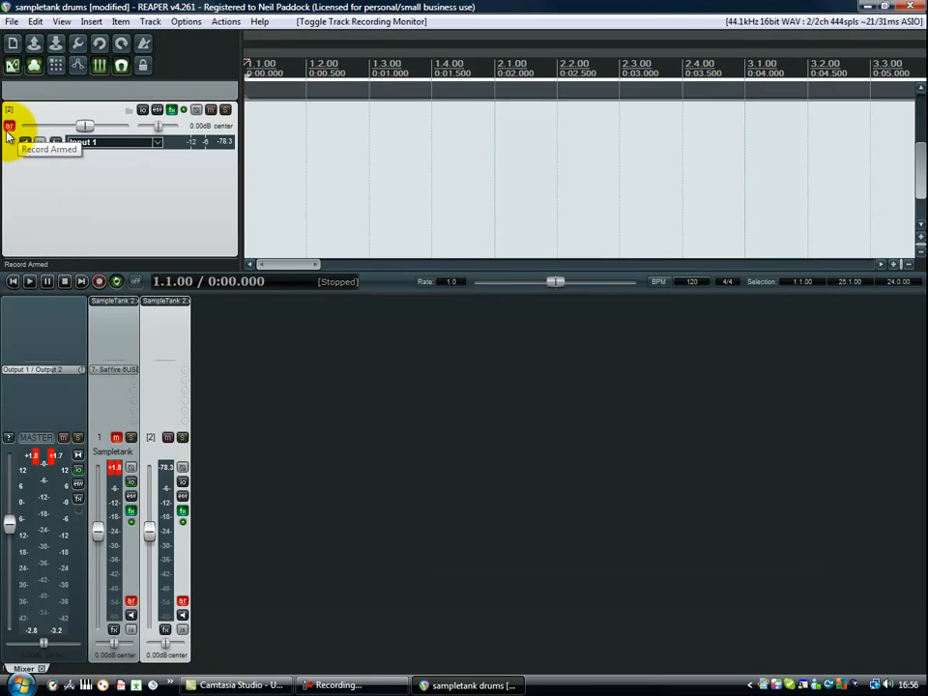
{"action": "left_click", "coordinate": [25, 143]}
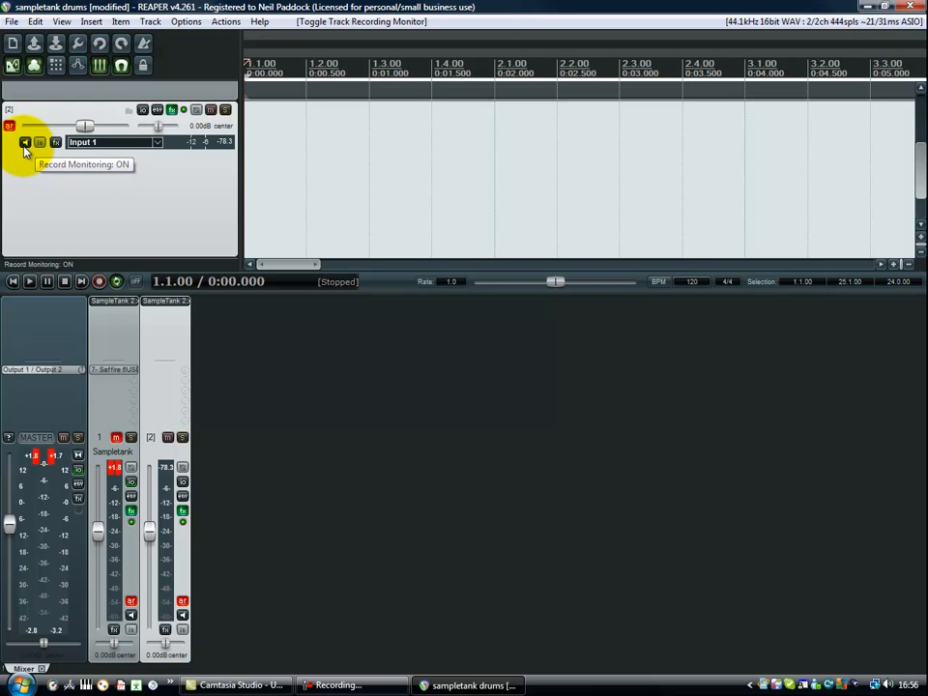
Set Track 2's record input to MIDI from the Akai MPK49, all channels
{"action": "left_click", "coordinate": [155, 144]}
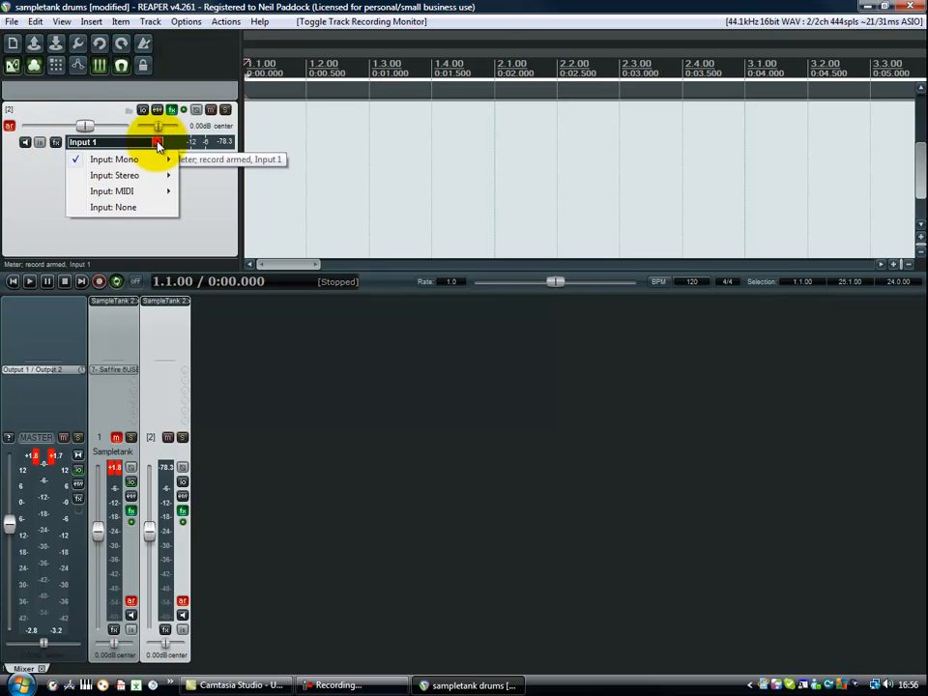
{"action": "mouse_move", "coordinate": [123, 191]}
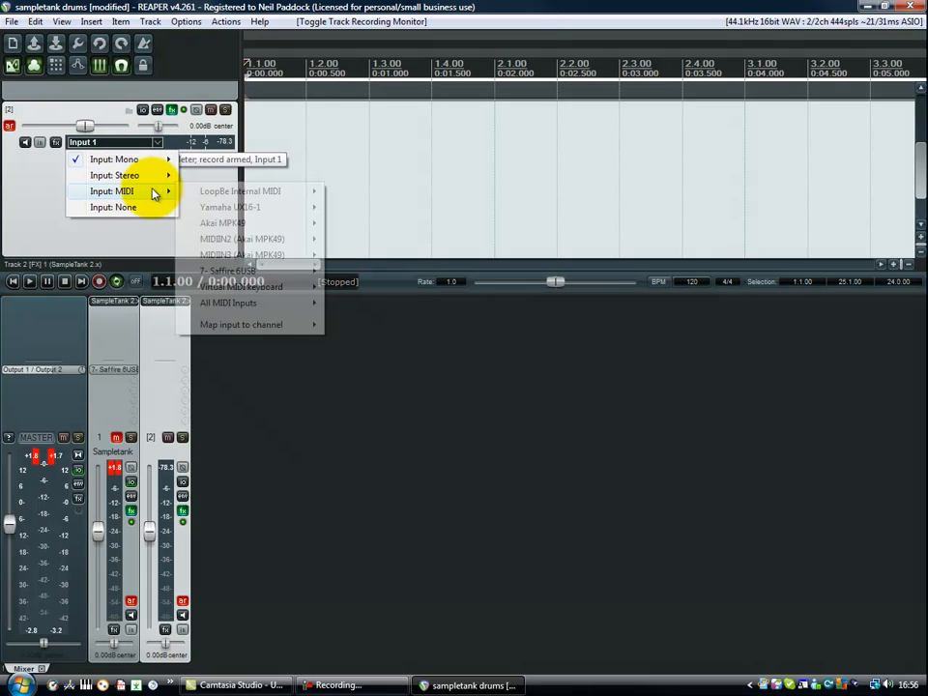
{"action": "mouse_move", "coordinate": [223, 222]}
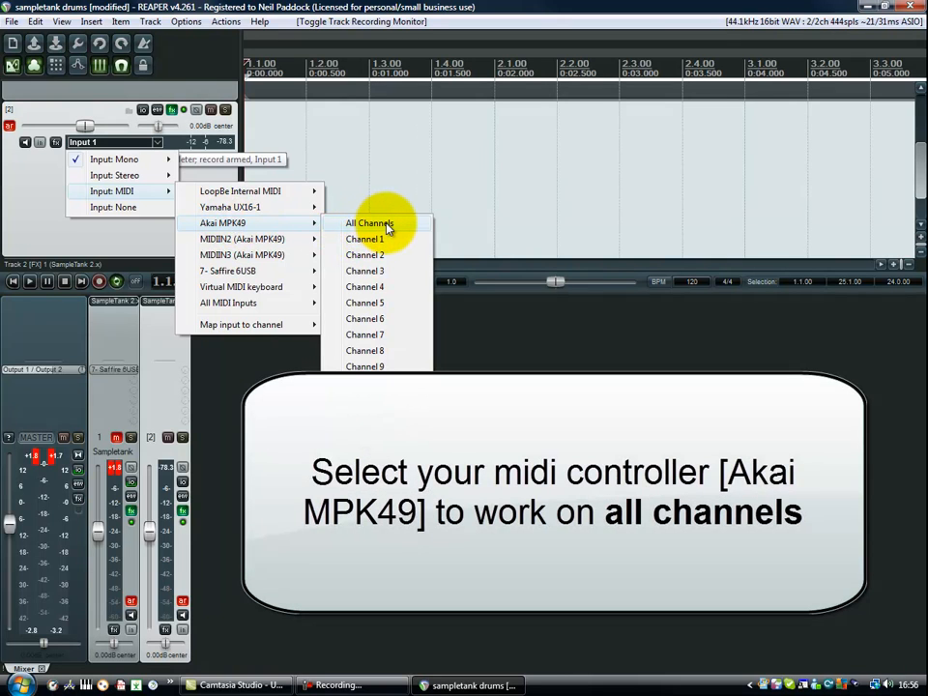
{"action": "left_click", "coordinate": [367, 224]}
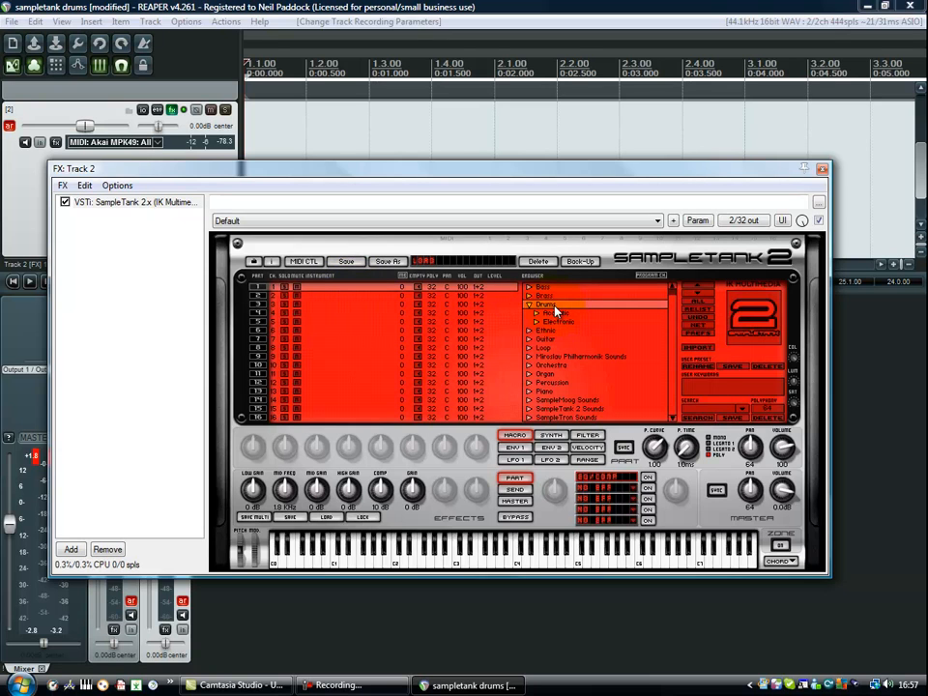
Load the Big Vintage kit from SampleTank's Drums > Acoustic library
{"action": "left_click", "coordinate": [546, 306]}
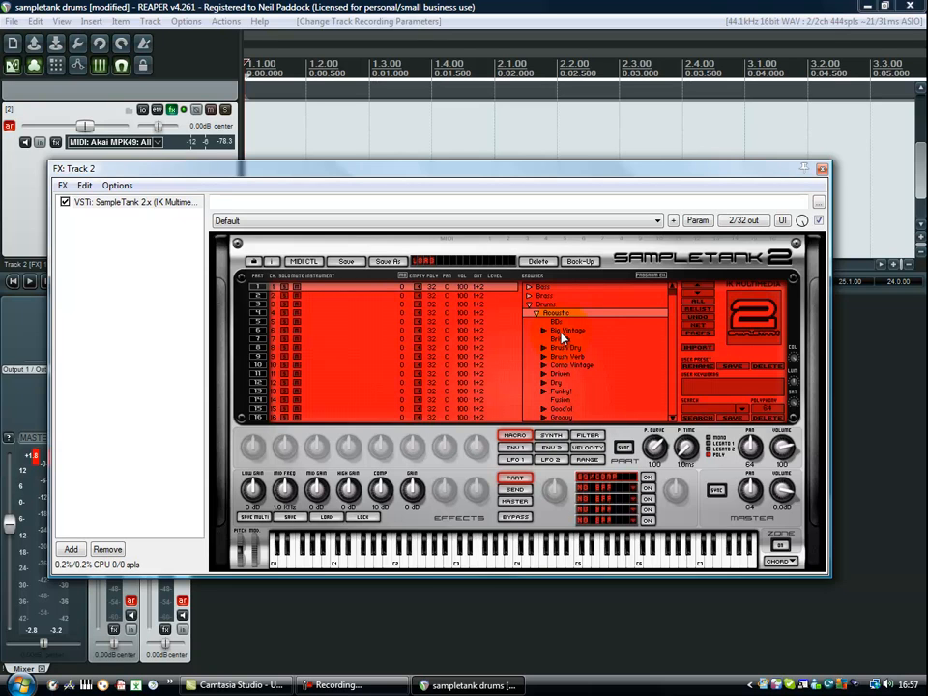
{"action": "left_click", "coordinate": [568, 331]}
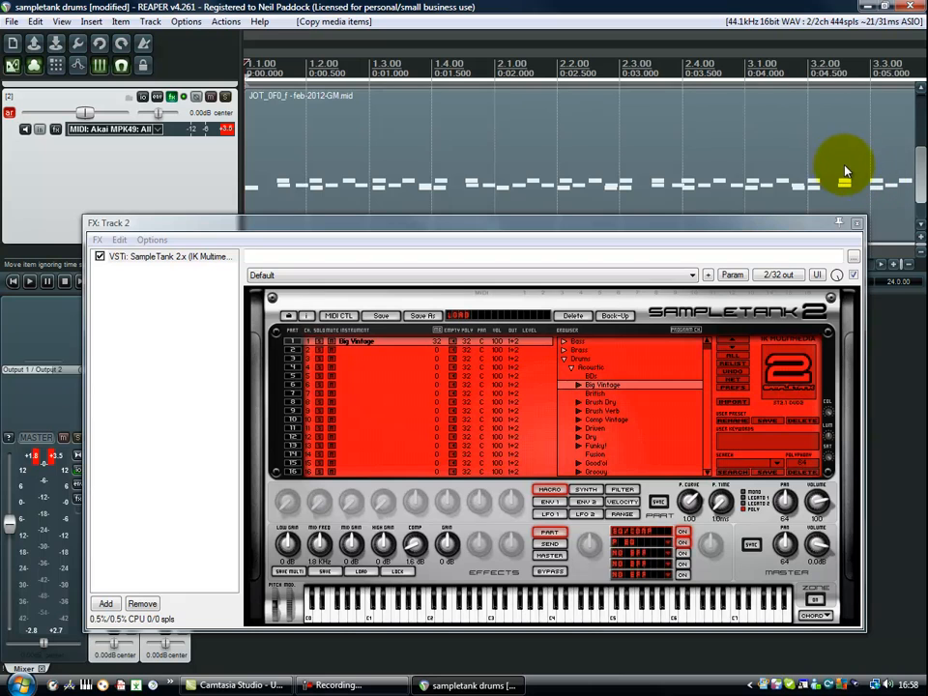
{"action": "mouse_move", "coordinate": [841, 165]}
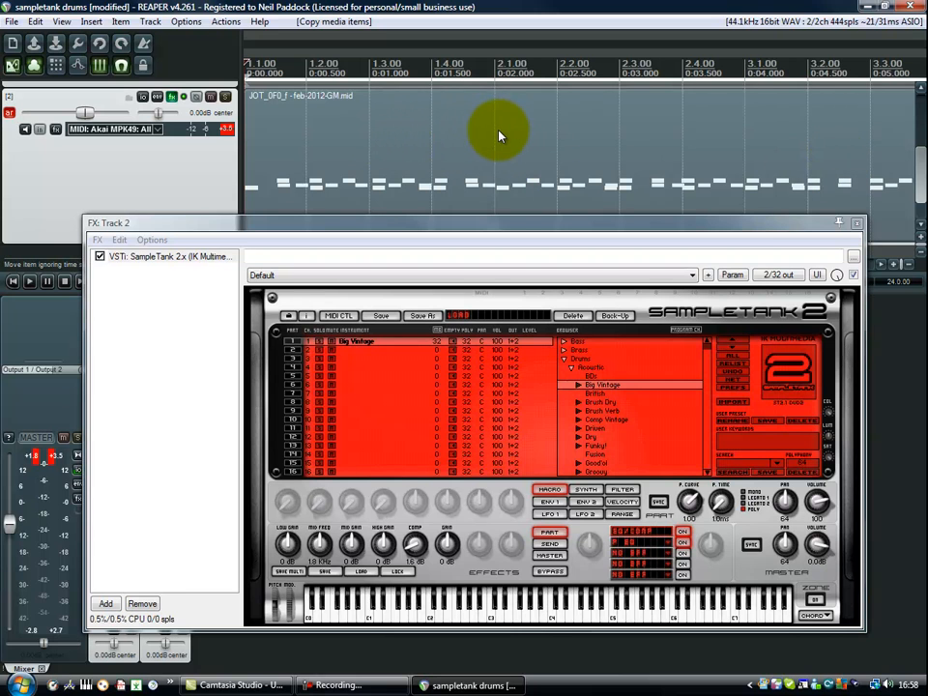
{"action": "mouse_move", "coordinate": [435, 134]}
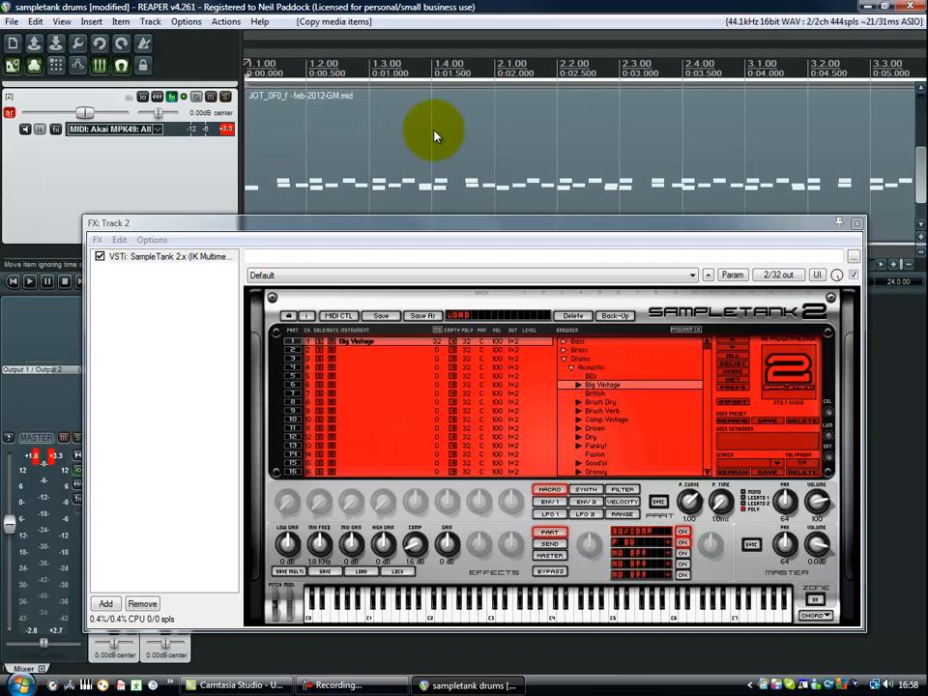
{"action": "mouse_move", "coordinate": [899, 170]}
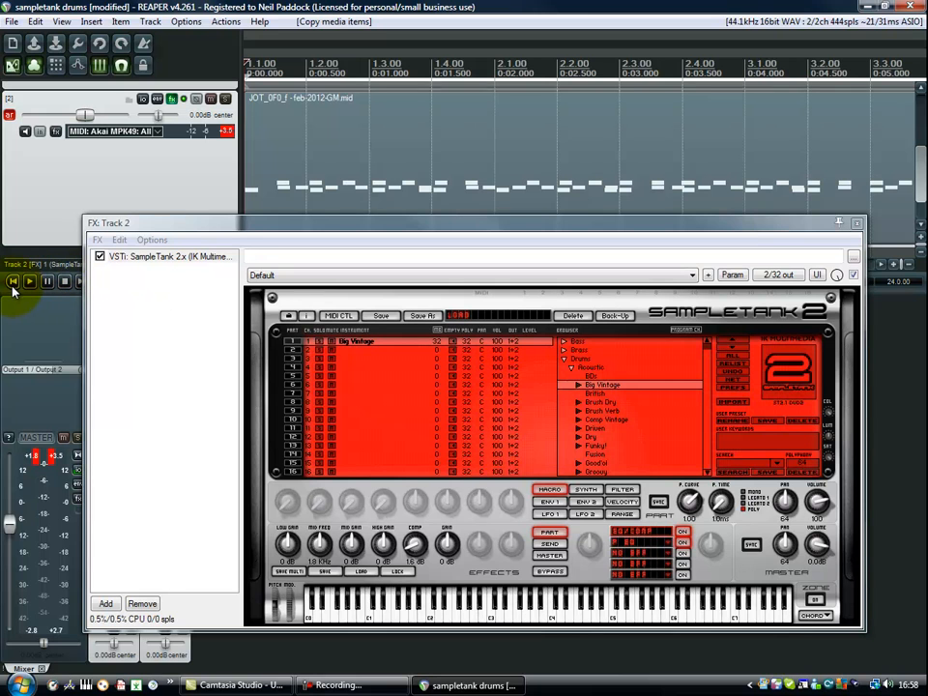
{"action": "mouse_move", "coordinate": [14, 282]}
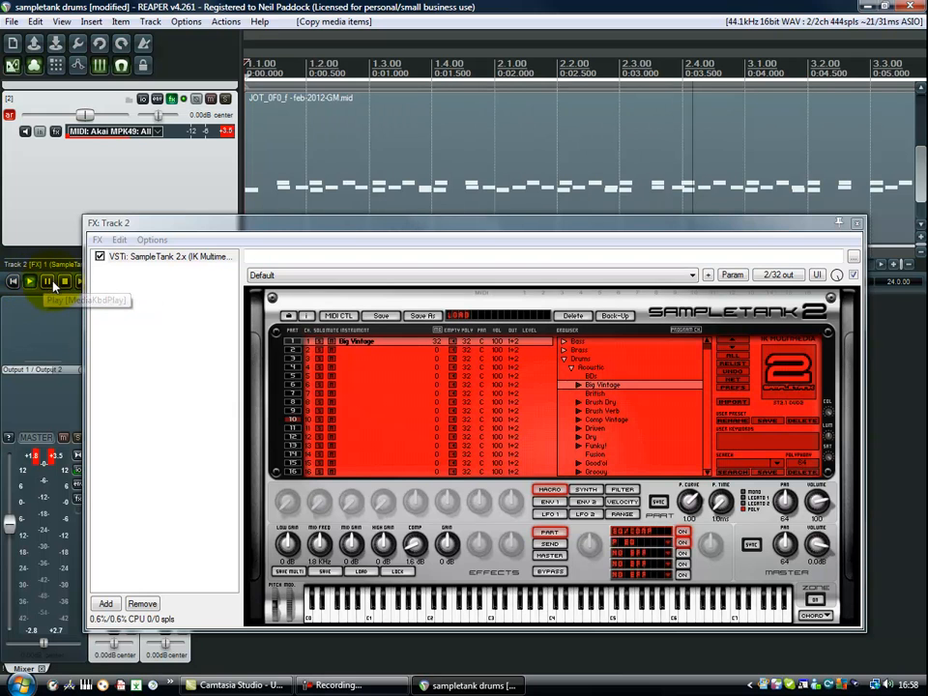
Use the transport control while the GM drum MIDI item sits on Track 2
{"action": "left_click", "coordinate": [29, 282]}
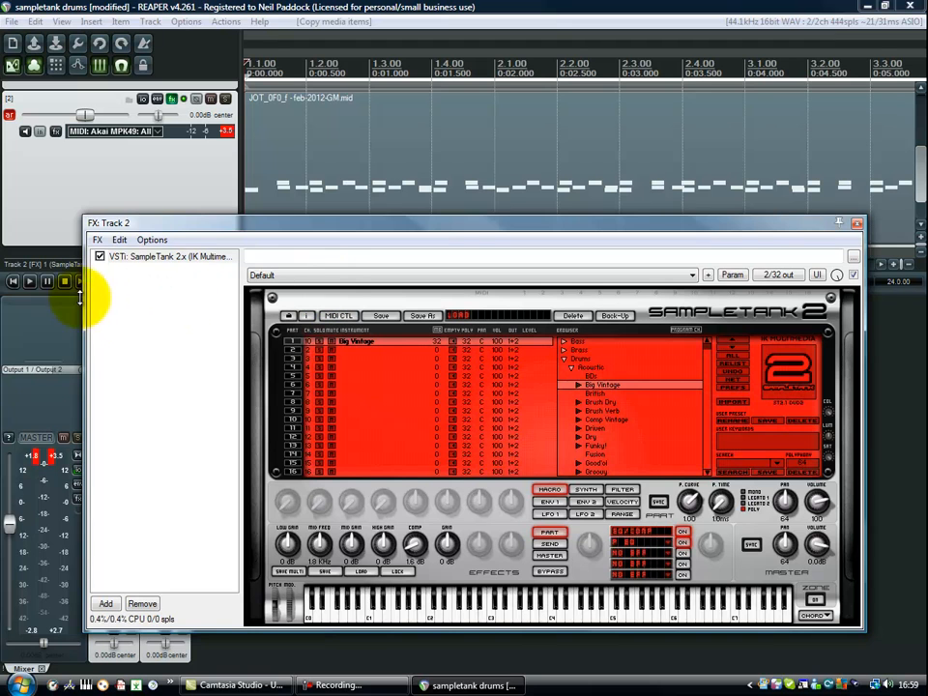
Play the MIDI drum item through SampleTank 2 so signal shows on the meters
{"action": "left_click", "coordinate": [29, 283]}
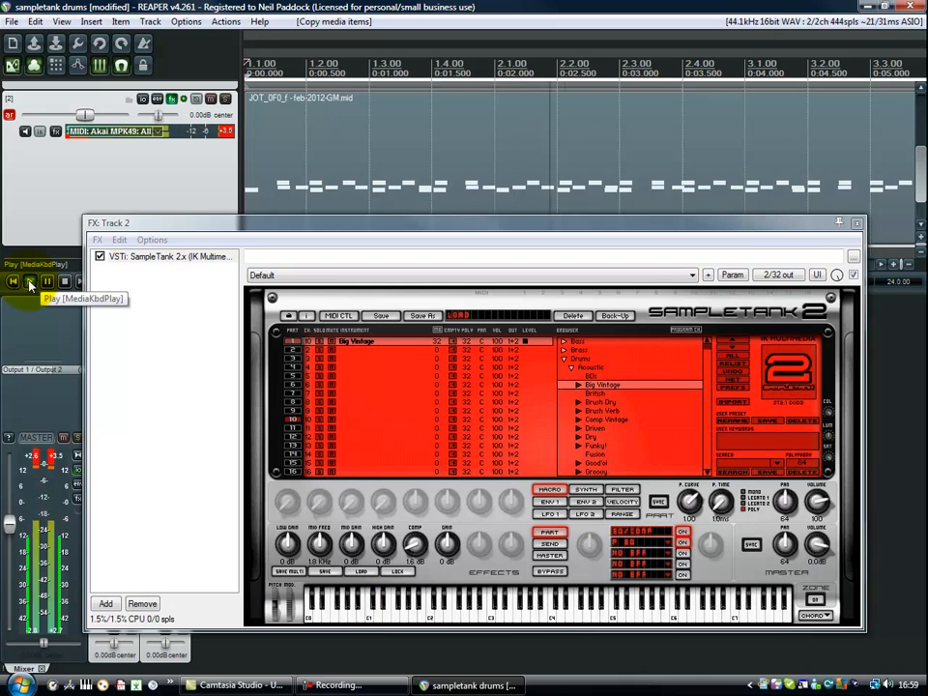
{"action": "left_click", "coordinate": [27, 283]}
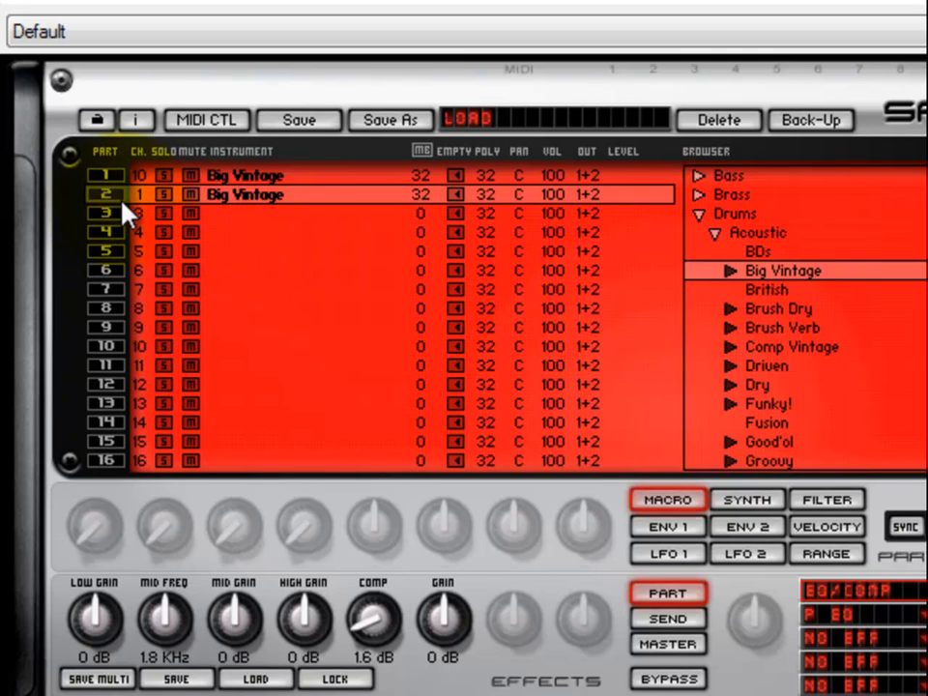
Select SampleTank's second Big Vintage part and play the drum item again
{"action": "left_click", "coordinate": [106, 193]}
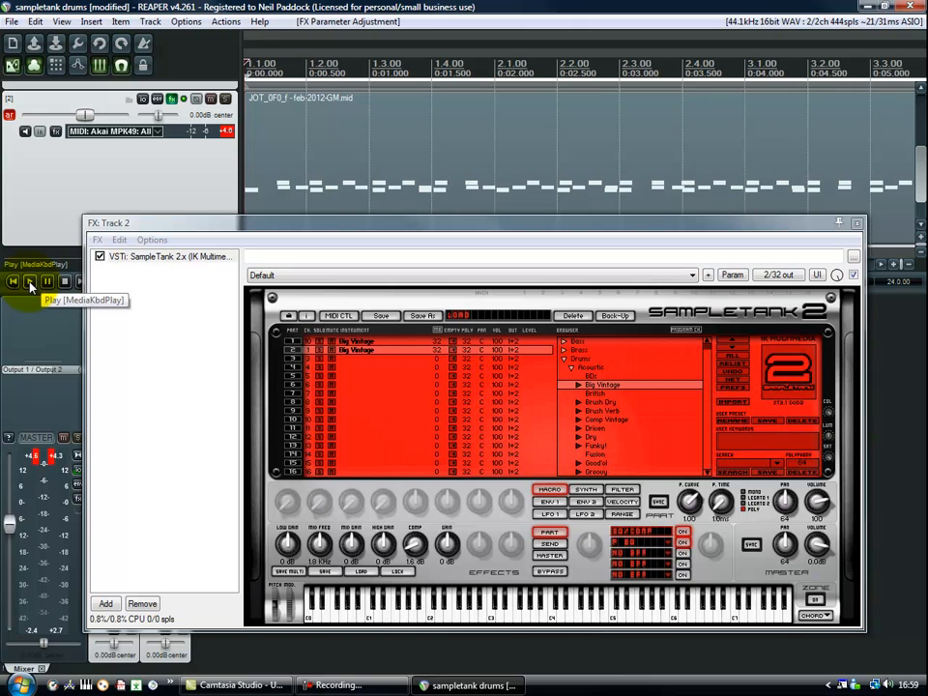
{"action": "left_click", "coordinate": [29, 283]}
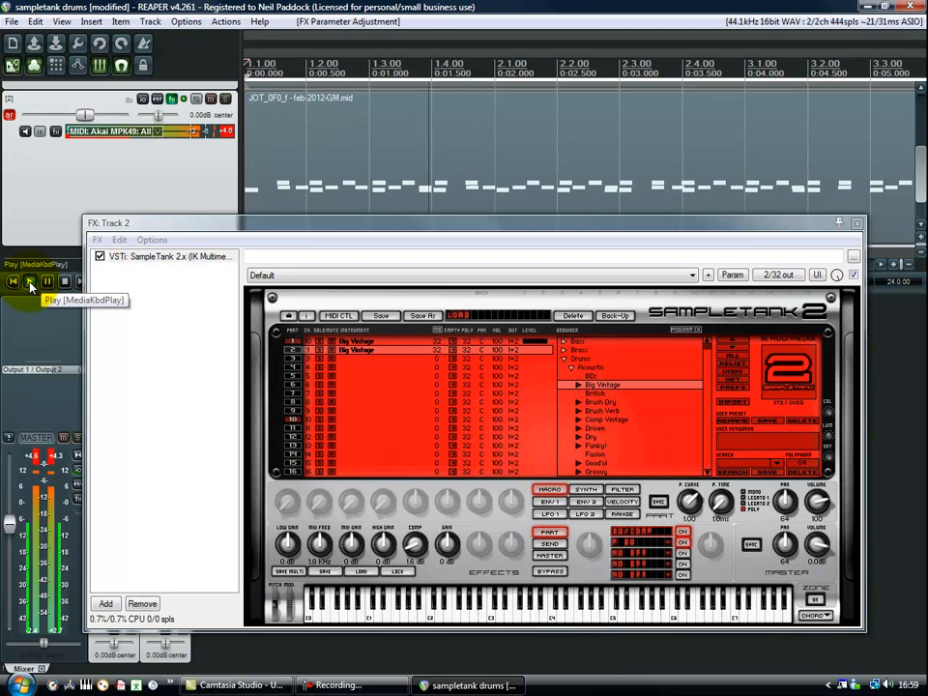
{"action": "left_click", "coordinate": [29, 282]}
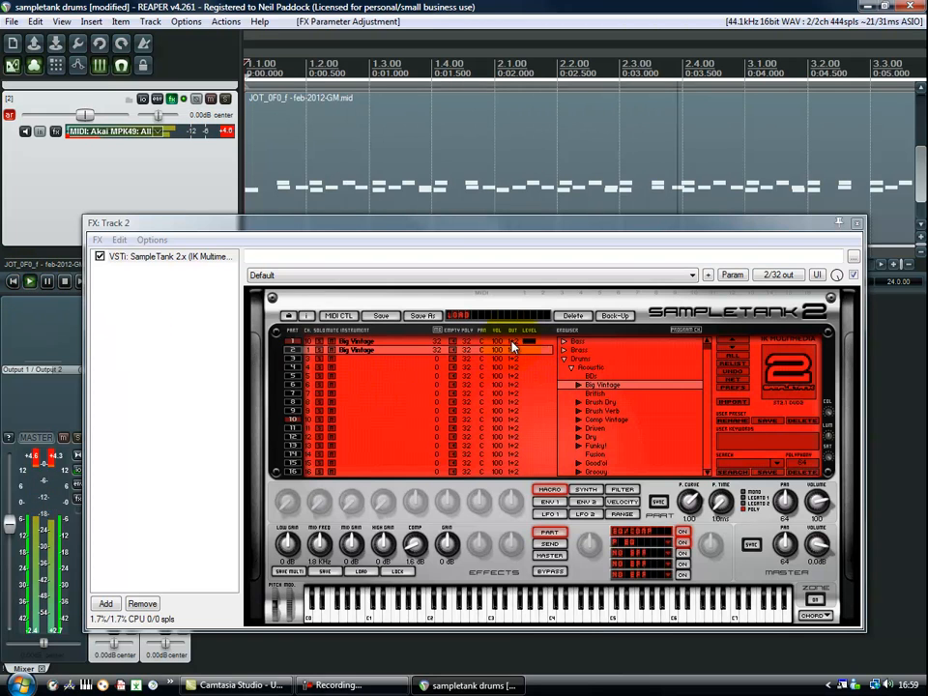